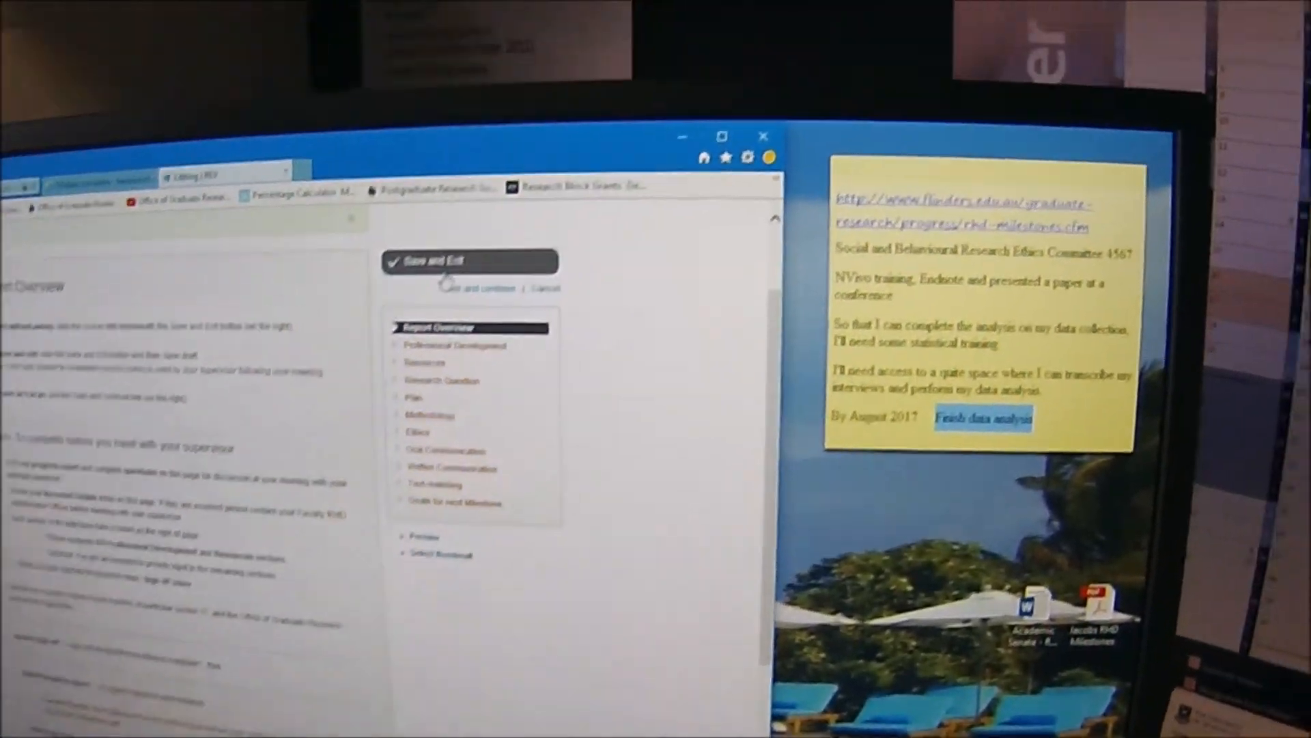
# Save the Confirmation of Candidature report as a draft via Save and Exit, not submitting for moderation.
pyautogui.click(470, 261)
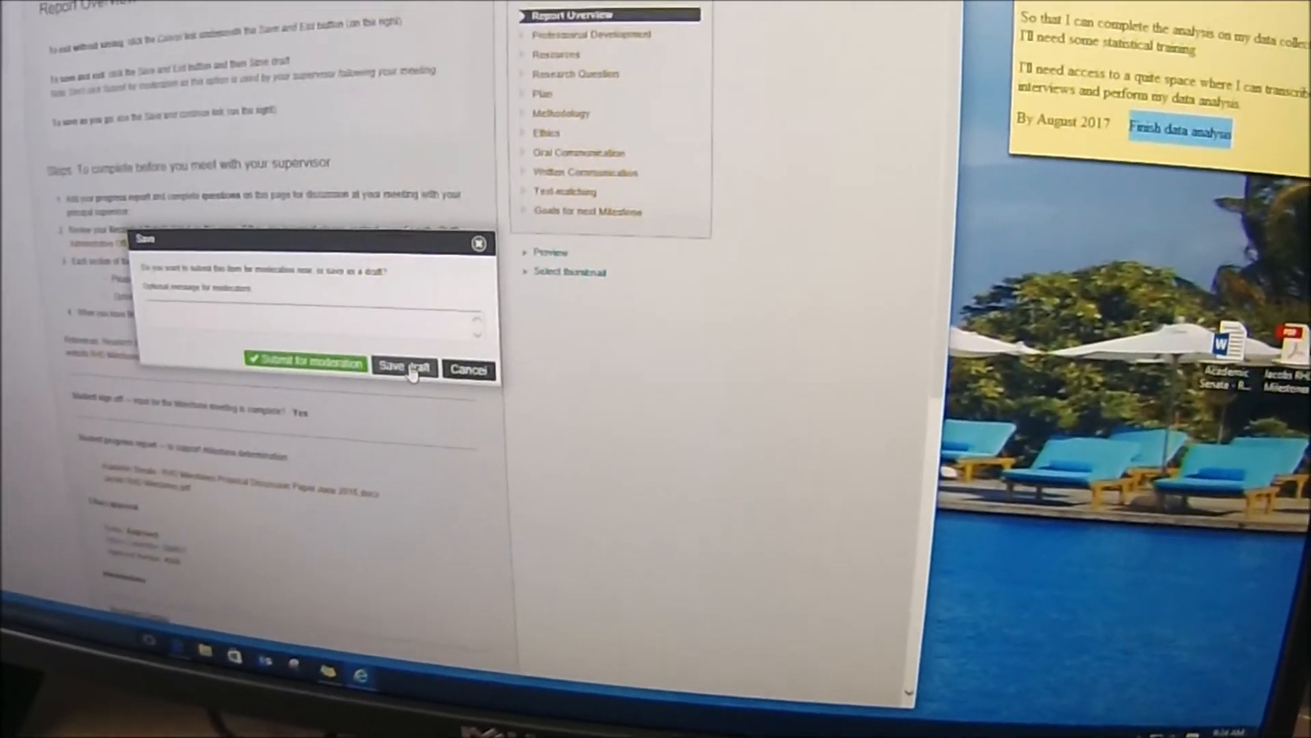
pyautogui.click(405, 367)
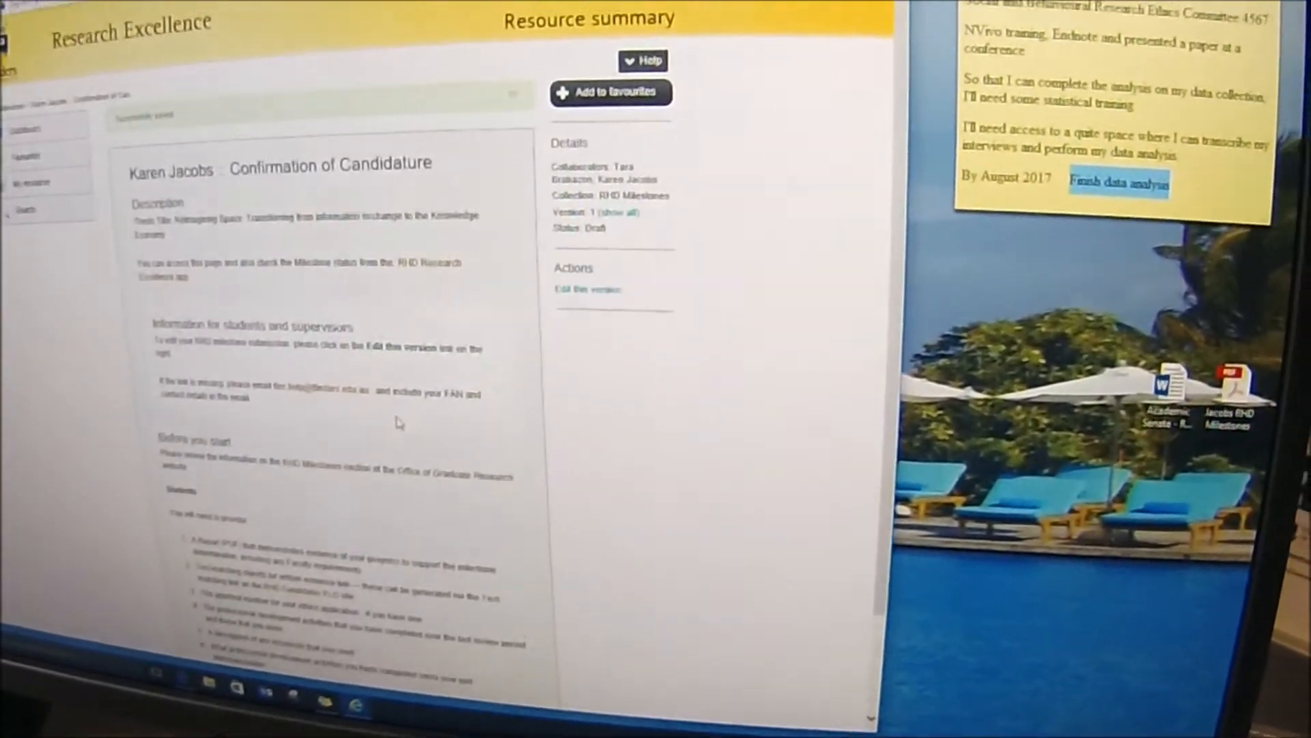